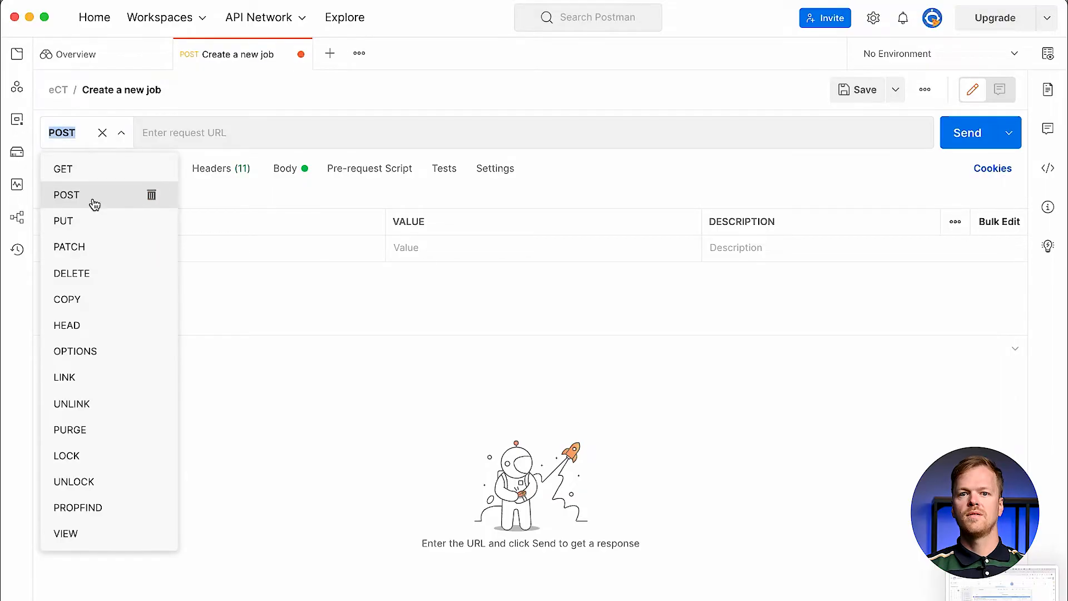
left_click(65, 195)
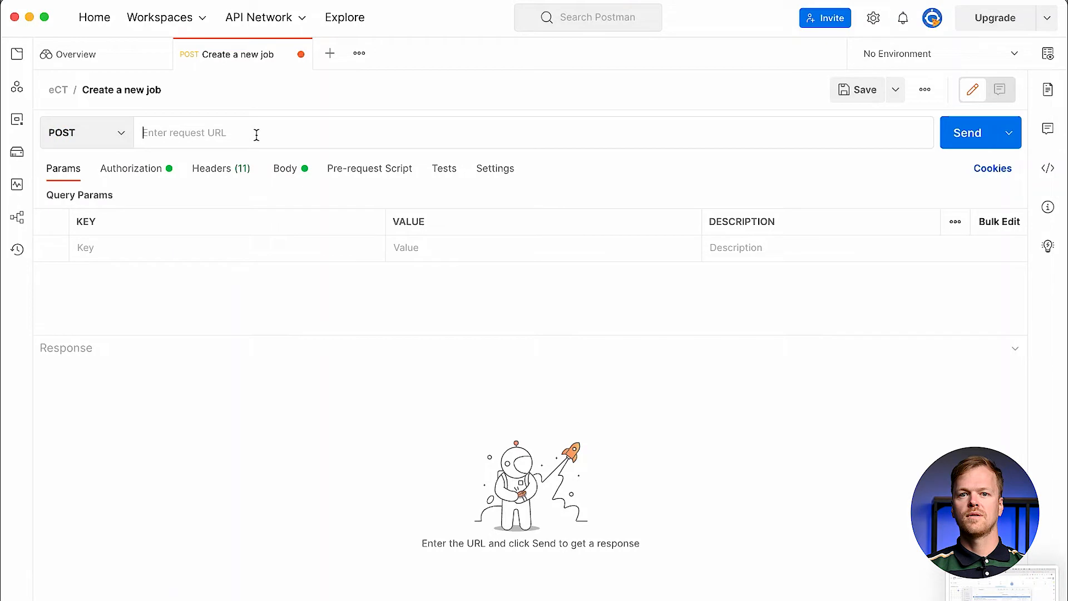
type("https://ect.oxylabs.io/v1/jobs")
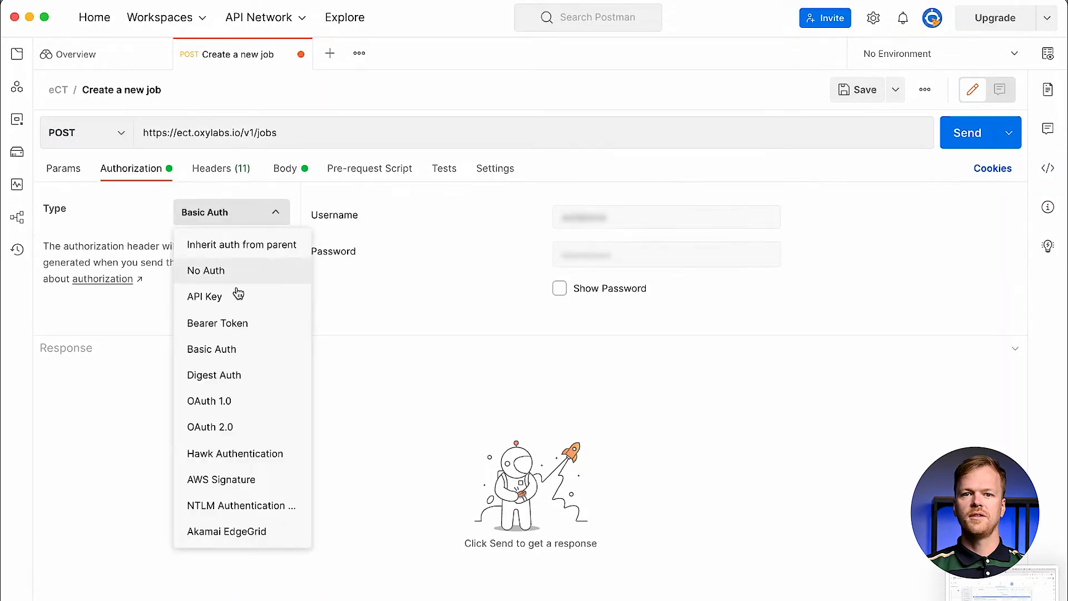
left_click(212, 348)
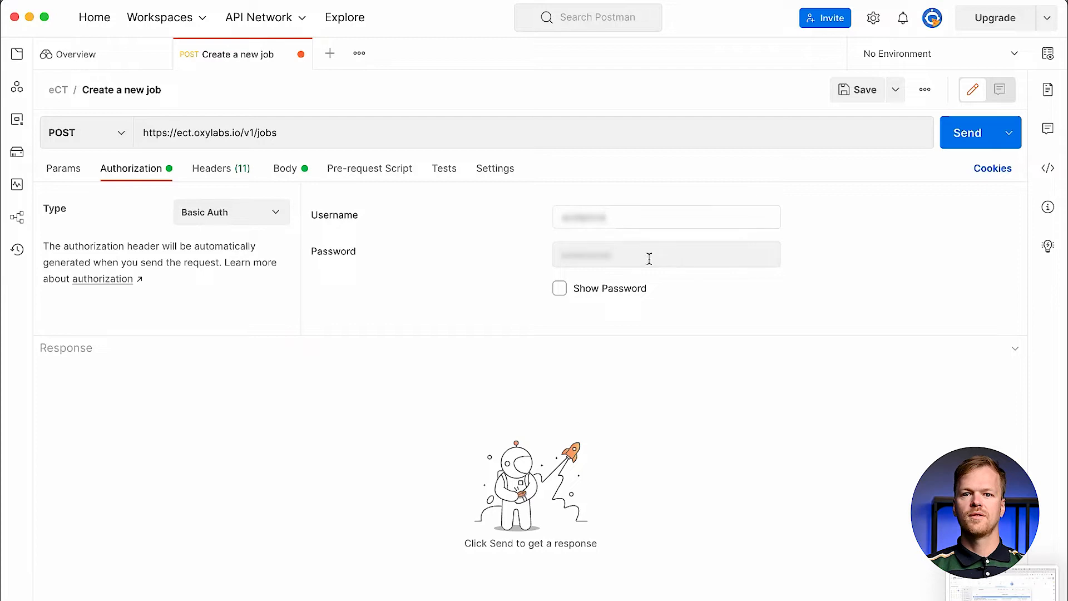
left_click(211, 168)
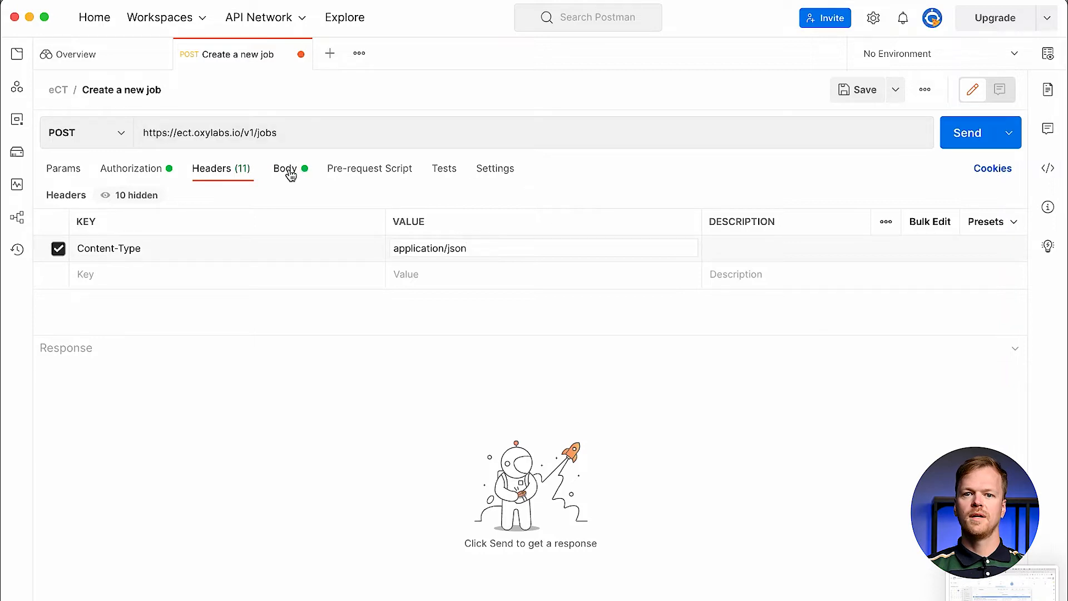
left_click(285, 168)
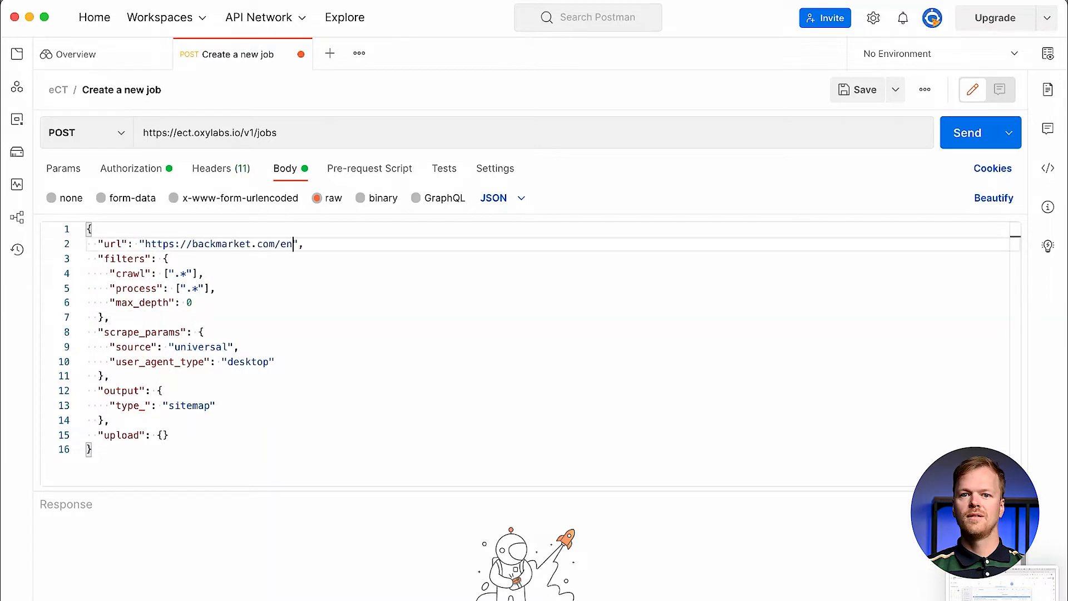
type("-us")
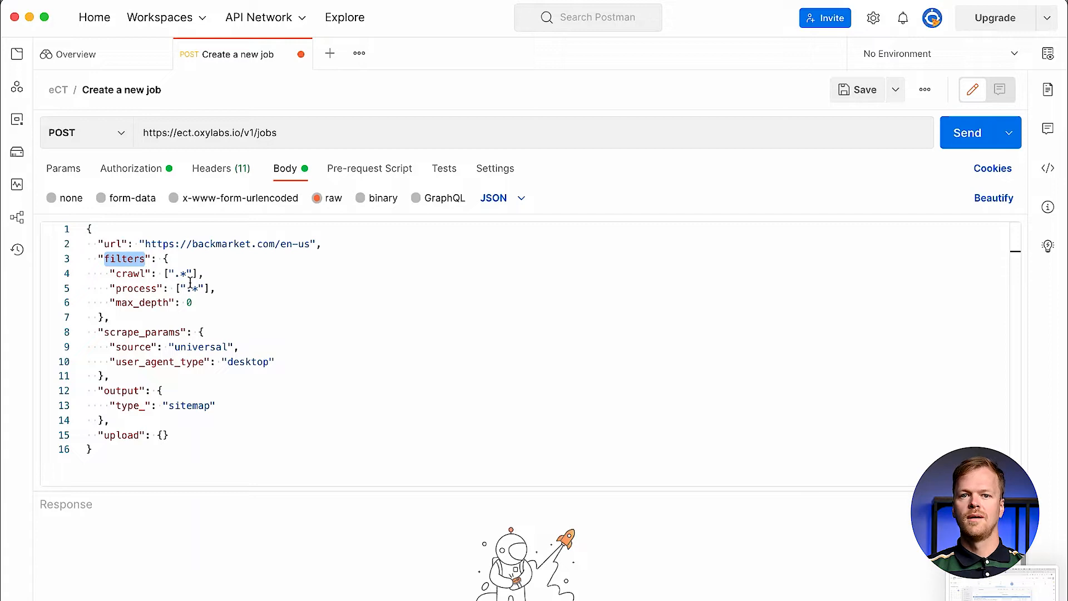
Review the filters key and its crawl and process filter lines
double_click(125, 274)
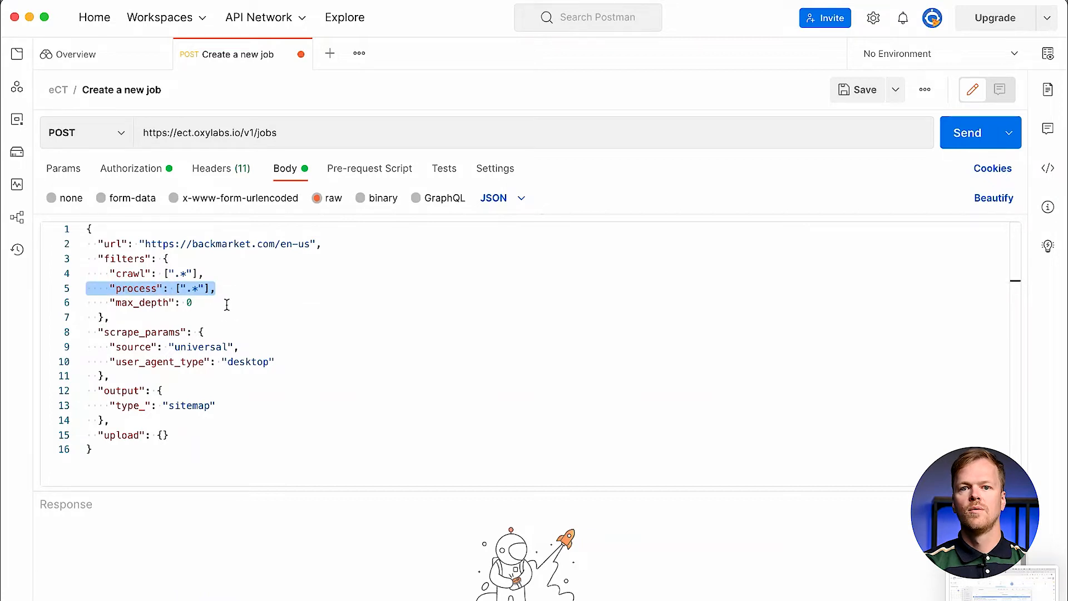
left_click(215, 288)
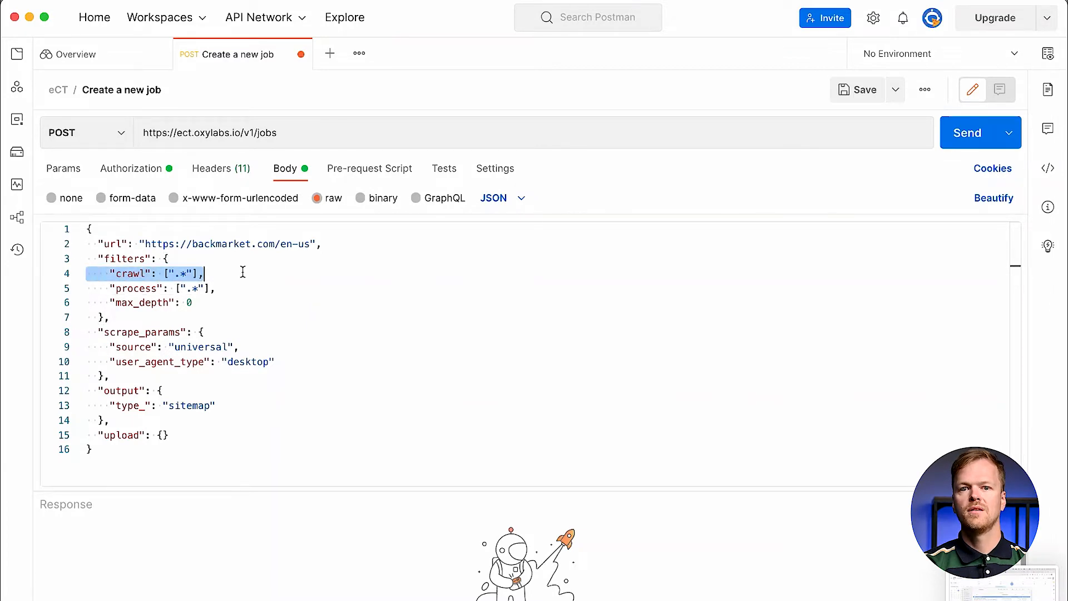
left_click(150, 289)
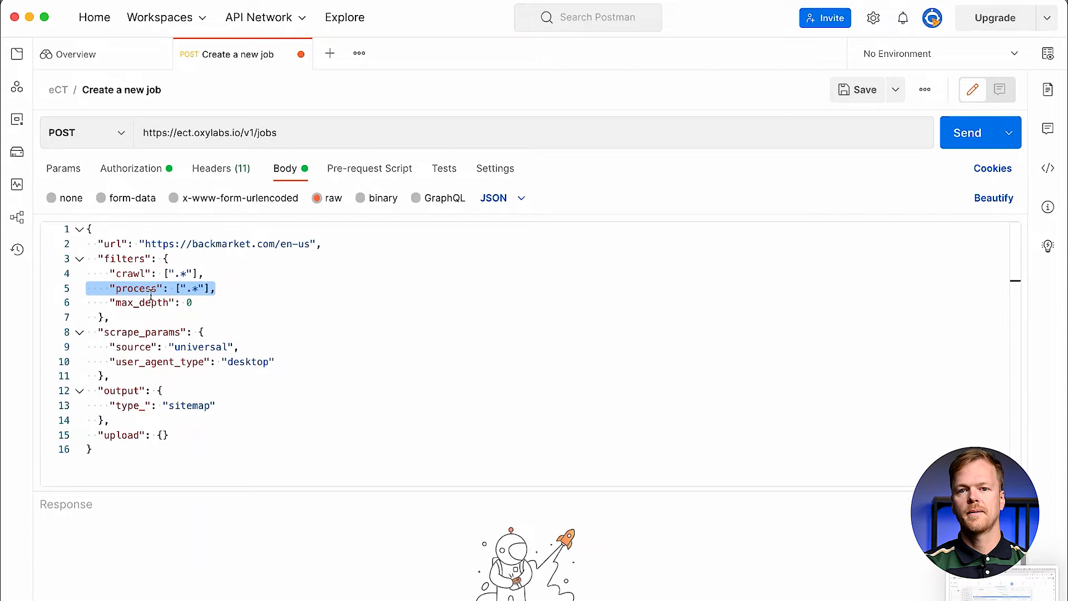
left_click(305, 302)
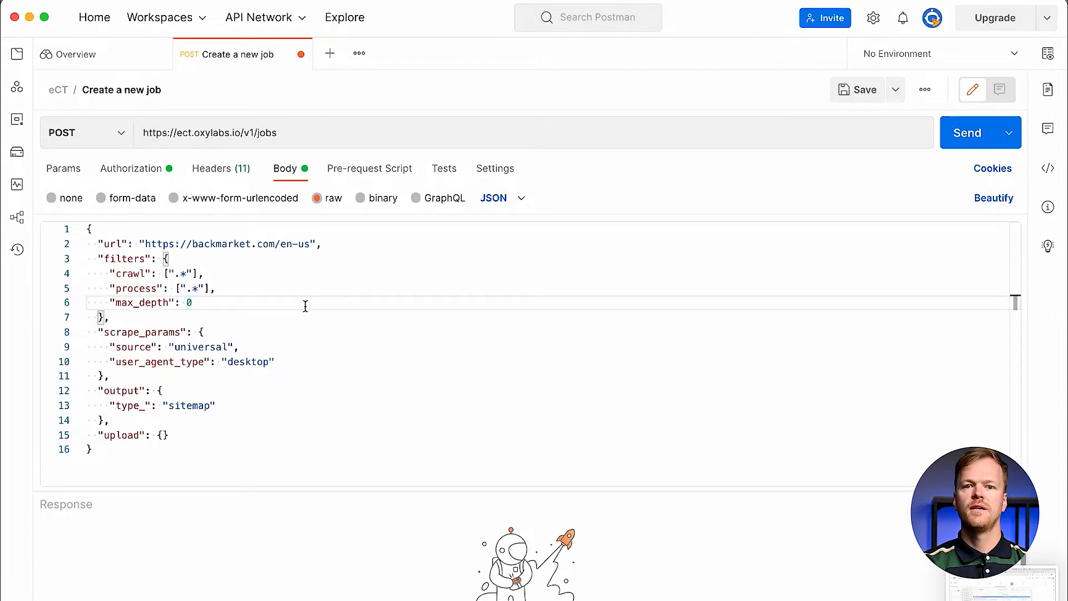
mouse_move(331, 302)
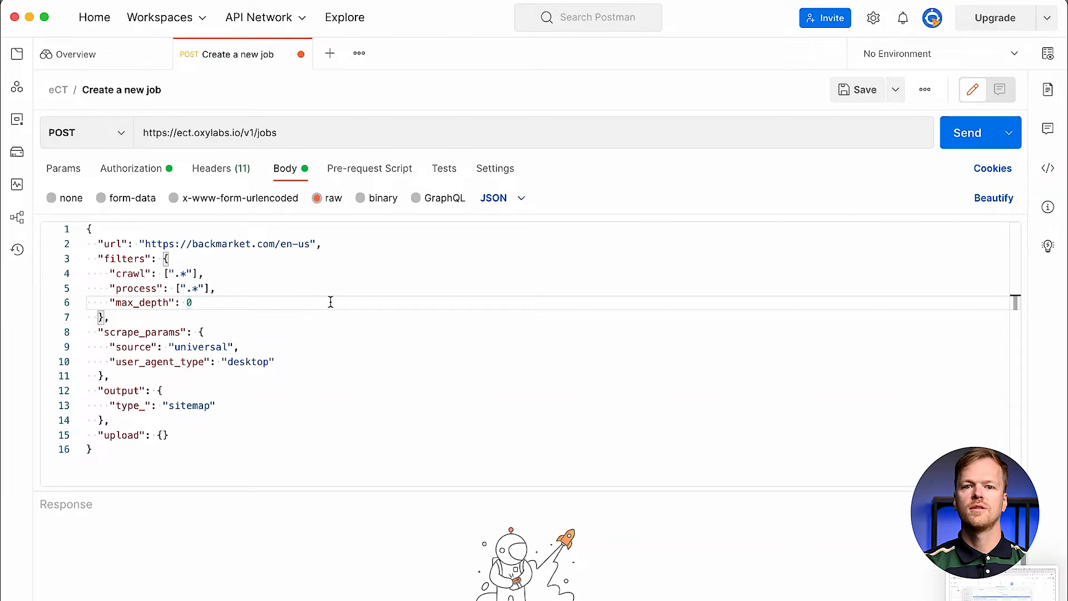
Change the payload's max_depth from 0 to 2
key("Backspace")
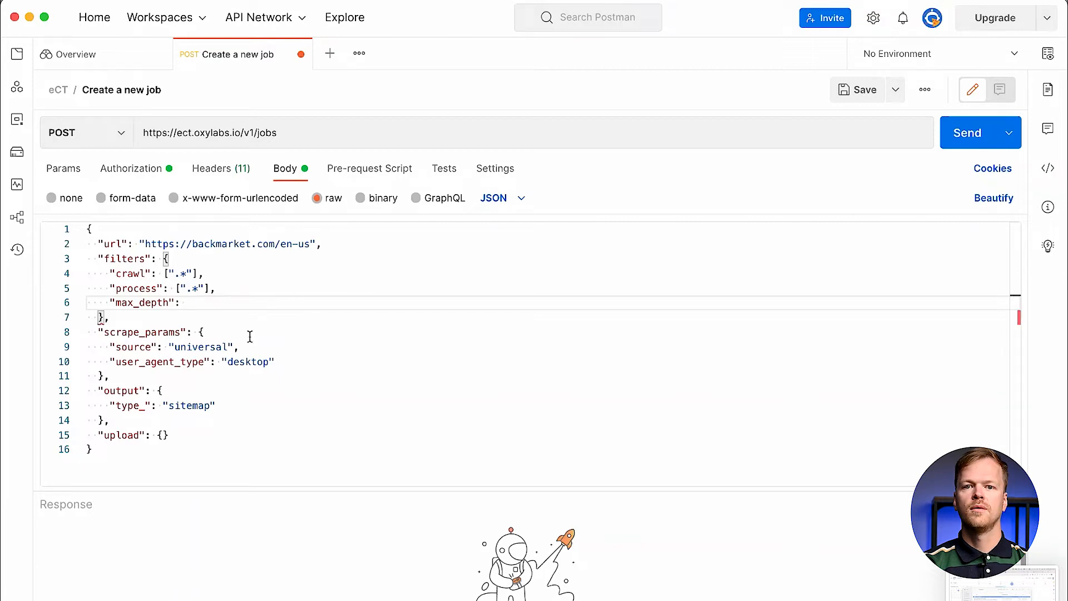
type("2")
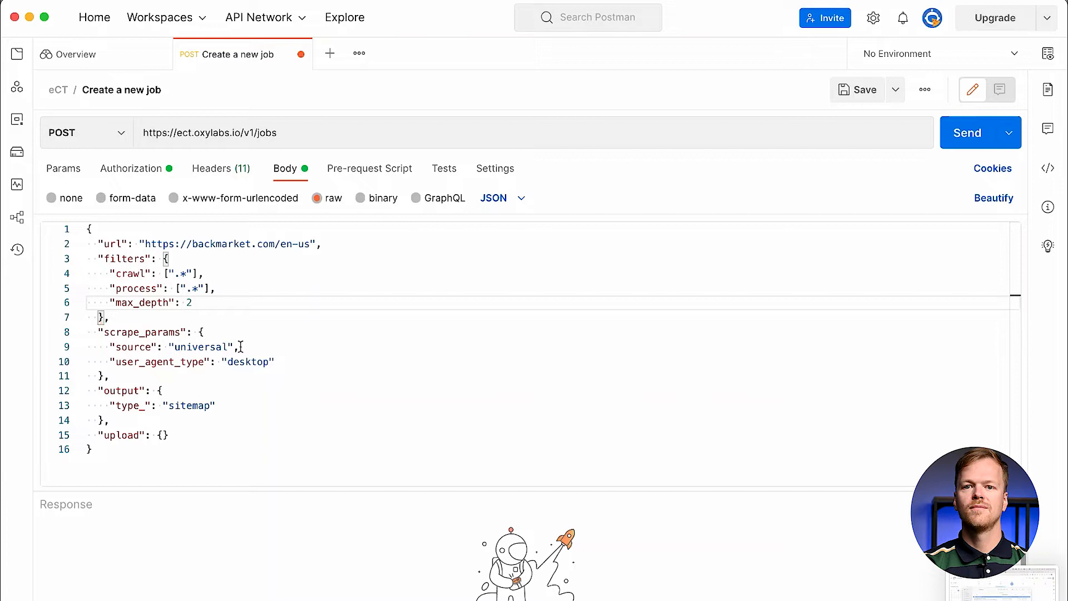
mouse_move(284, 342)
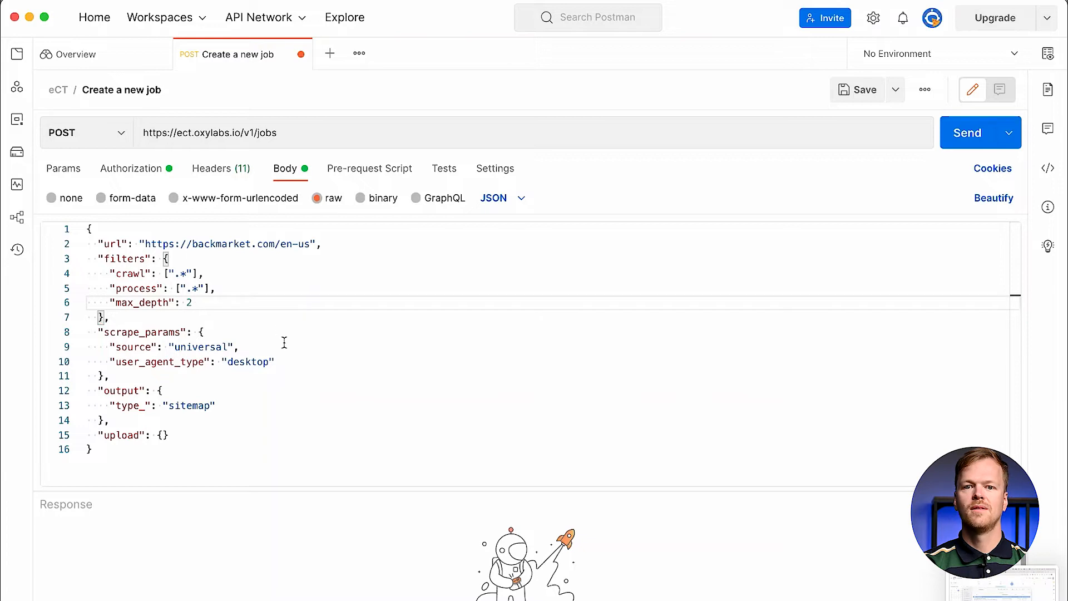
mouse_move(235, 395)
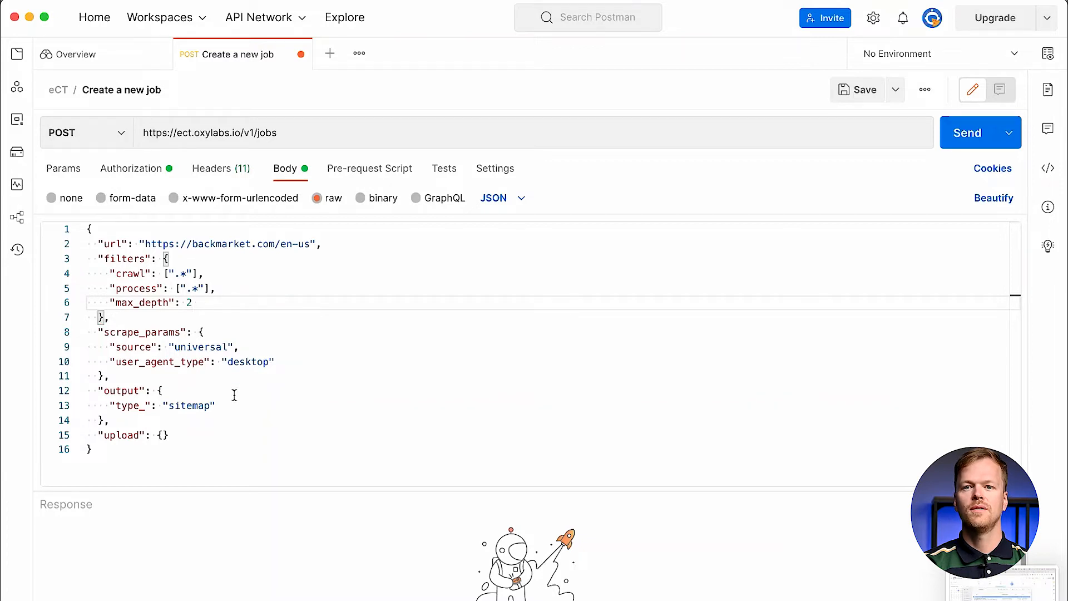
mouse_move(196, 402)
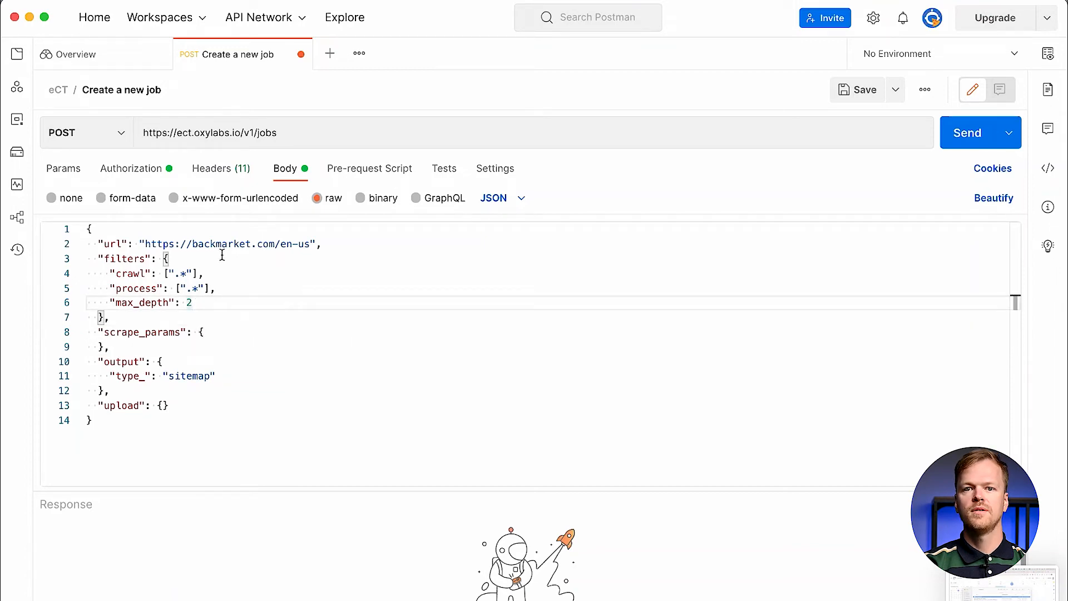
mouse_move(211, 337)
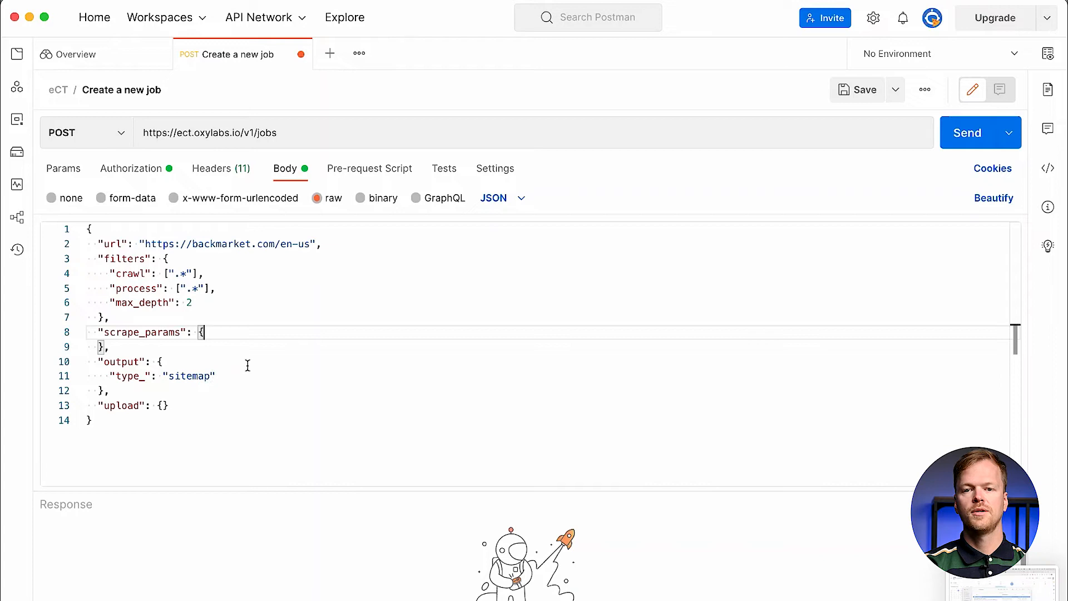
Add geo_location set to United States in scrape_params
type("\"geo_\": \"universal\",")
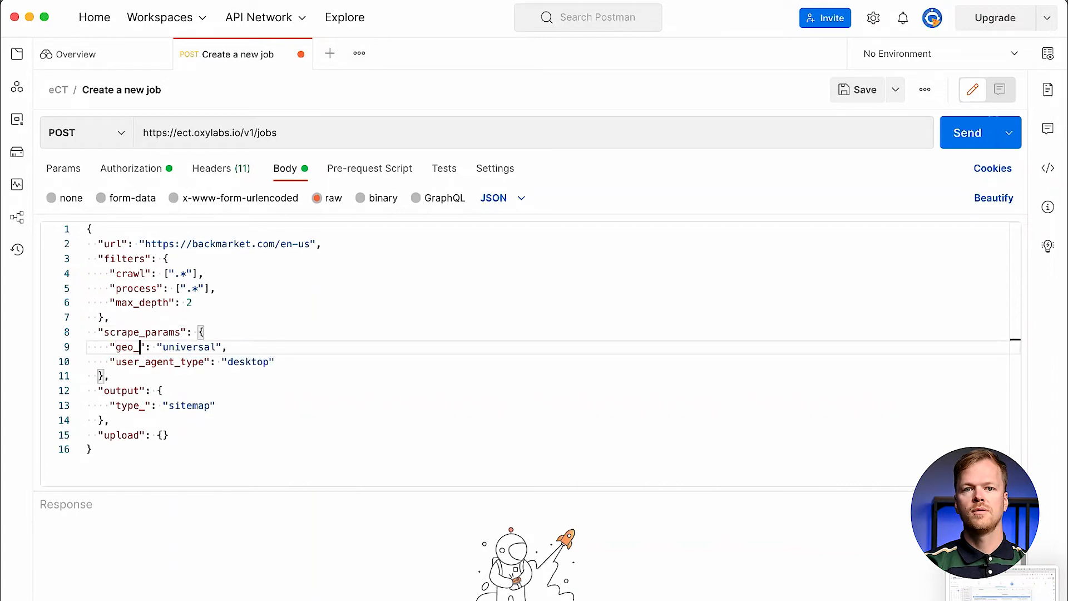
type("location")
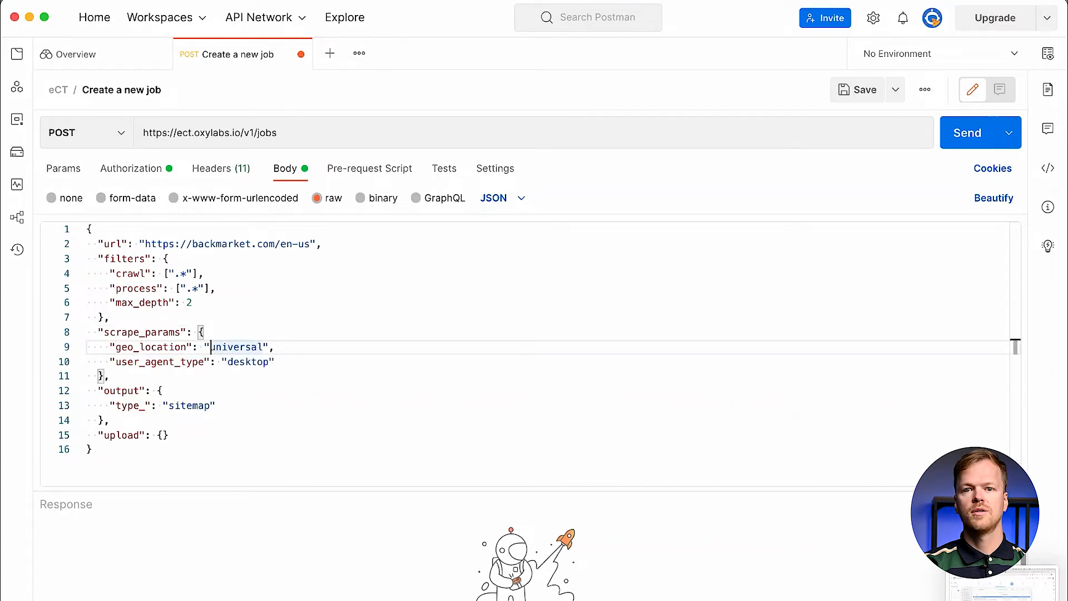
type("United States")
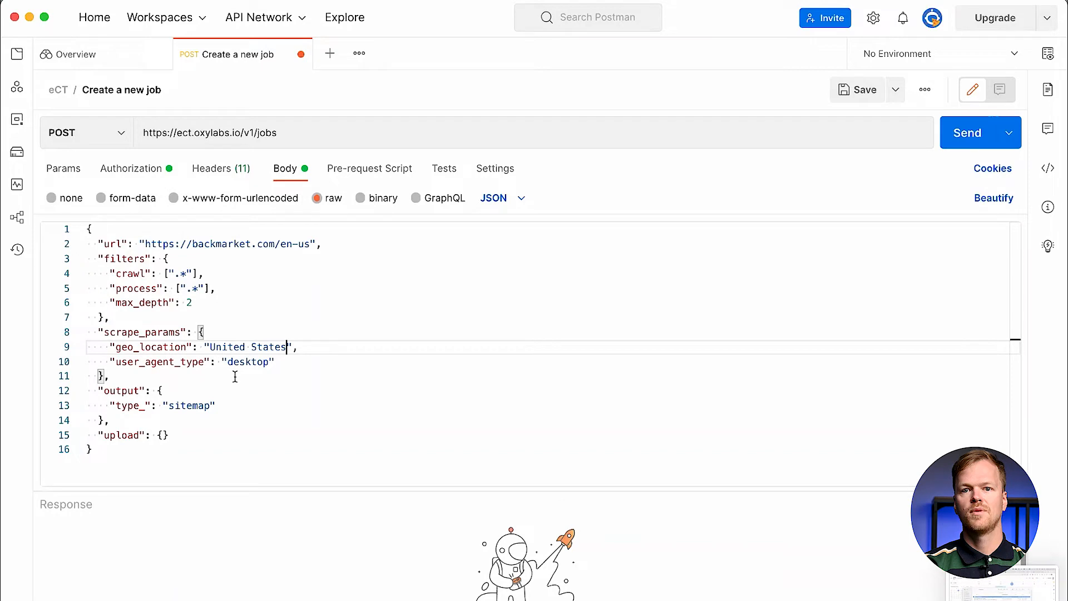
Add a render: html parameter line in scrape_params
type(",")
key("Enter")
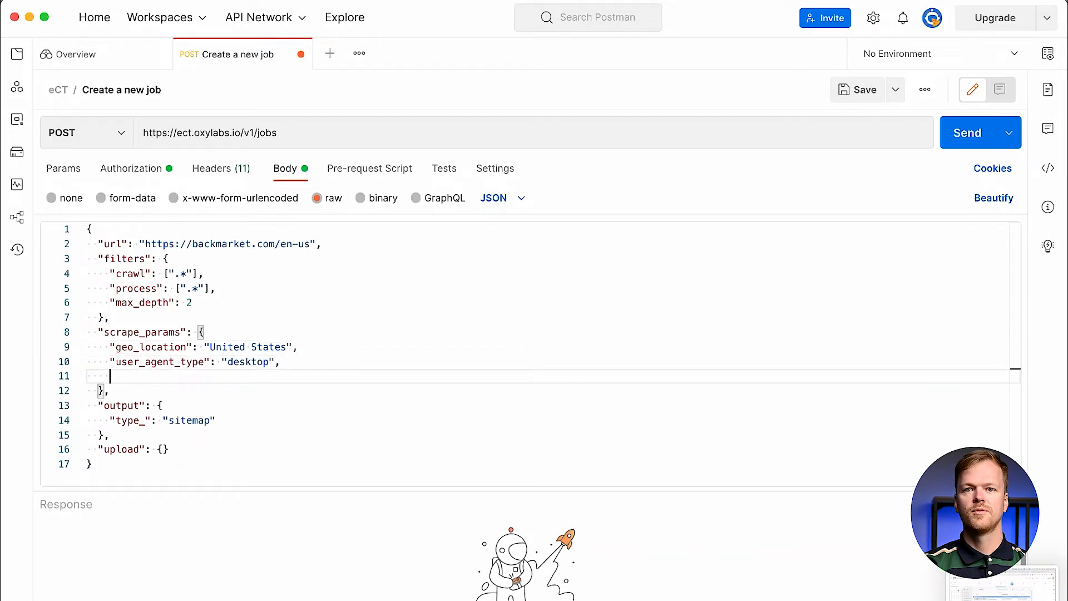
type("\"rend")
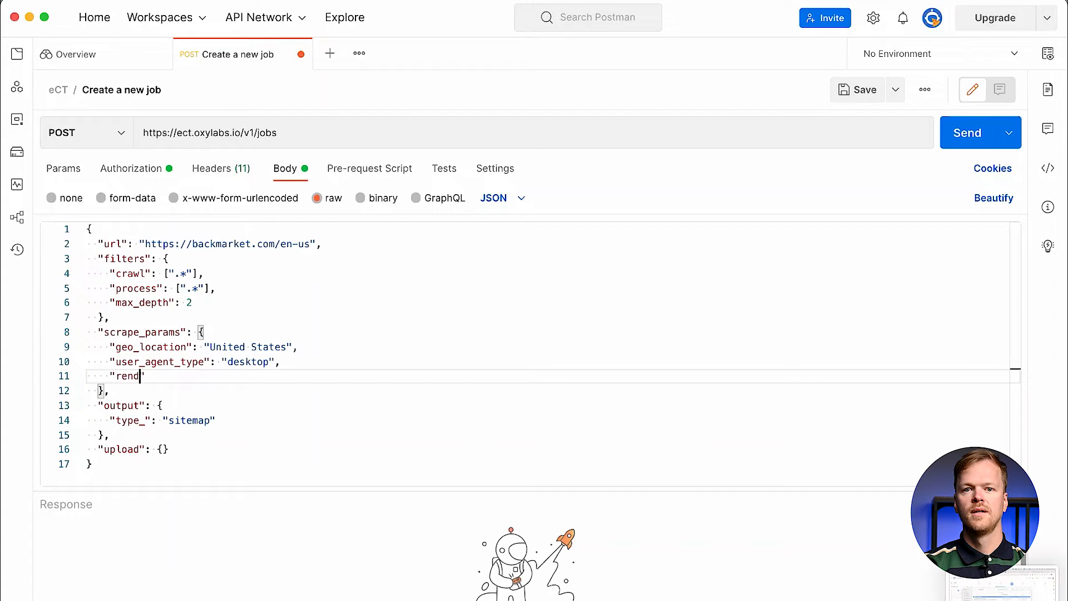
type("er\": \"html")
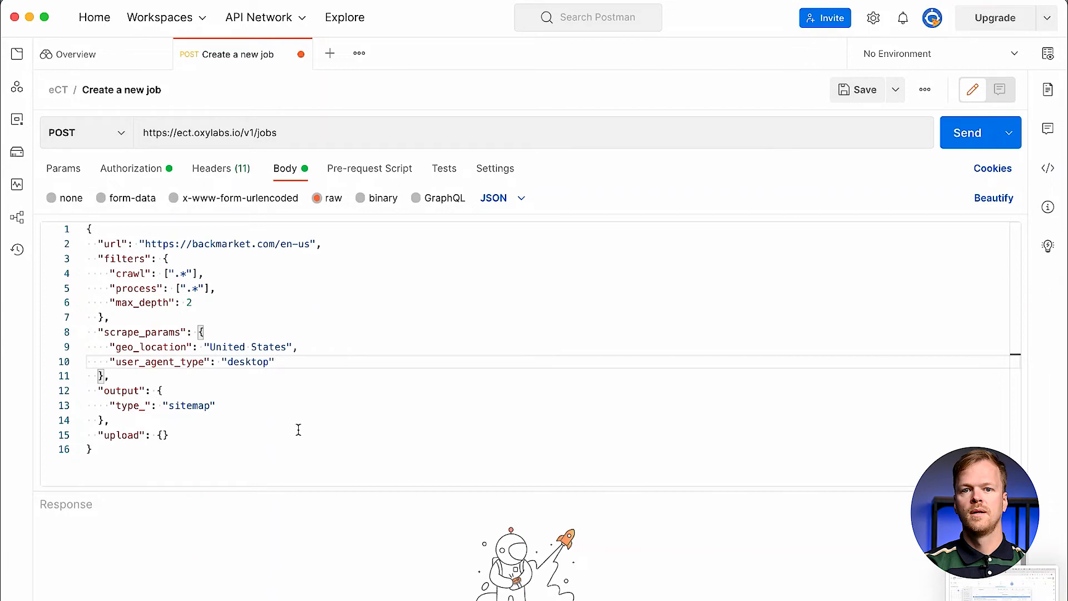
Replace the output type sitemap with html
double_click(193, 405)
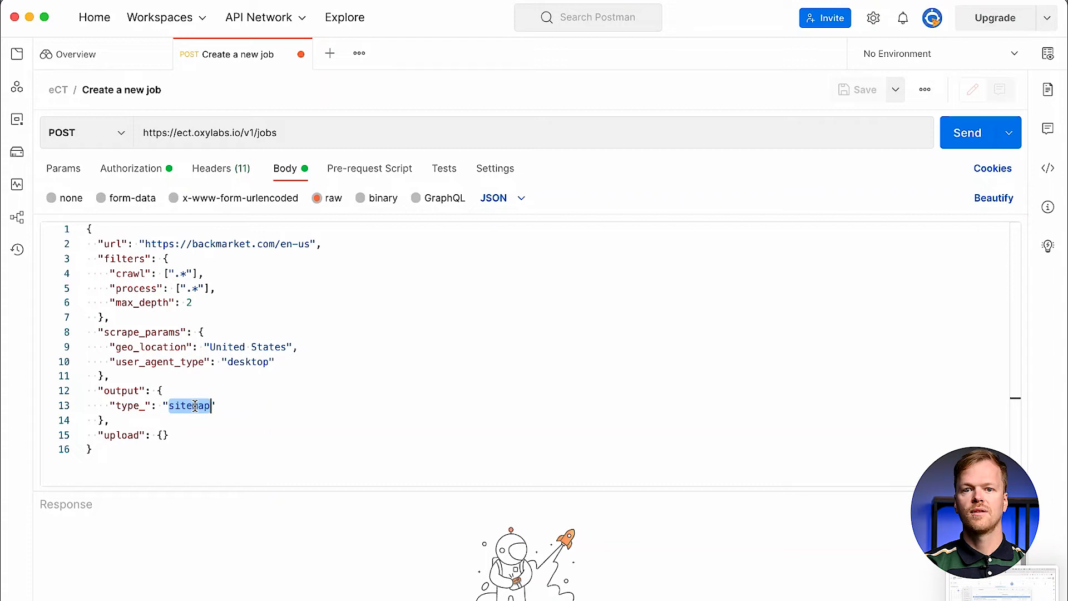
type("h")
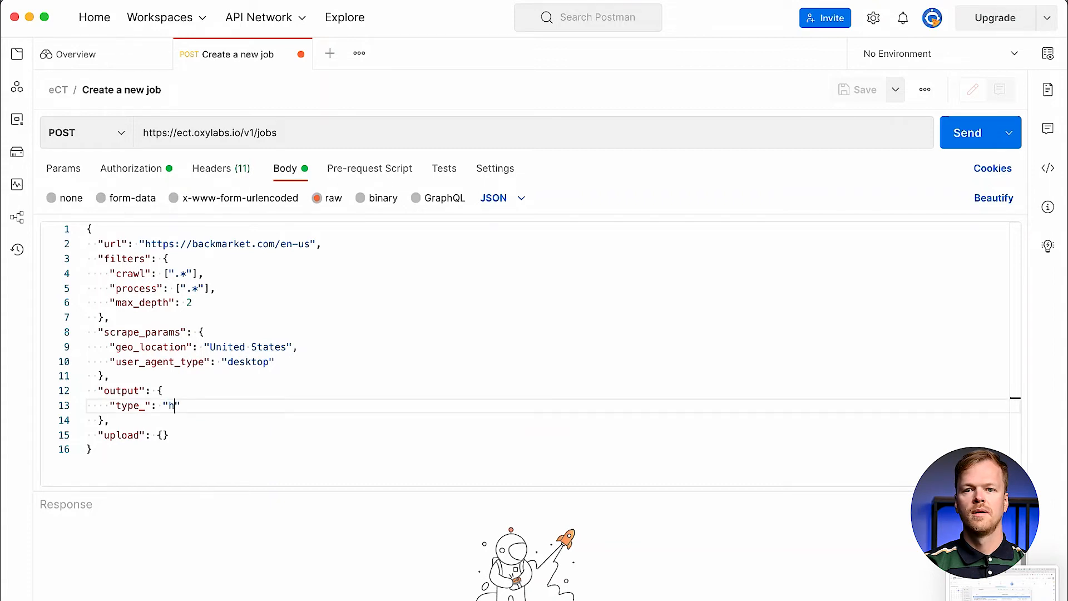
type("tml")
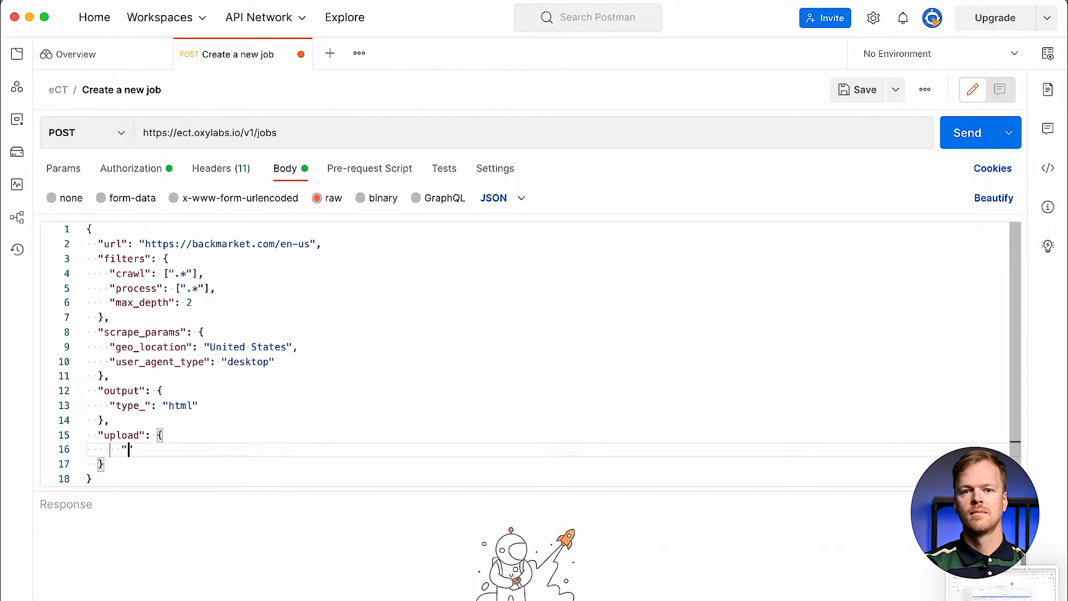
Add storage_type s3 inside upload and send the job creation request
type("\"storage_type\": \"s")
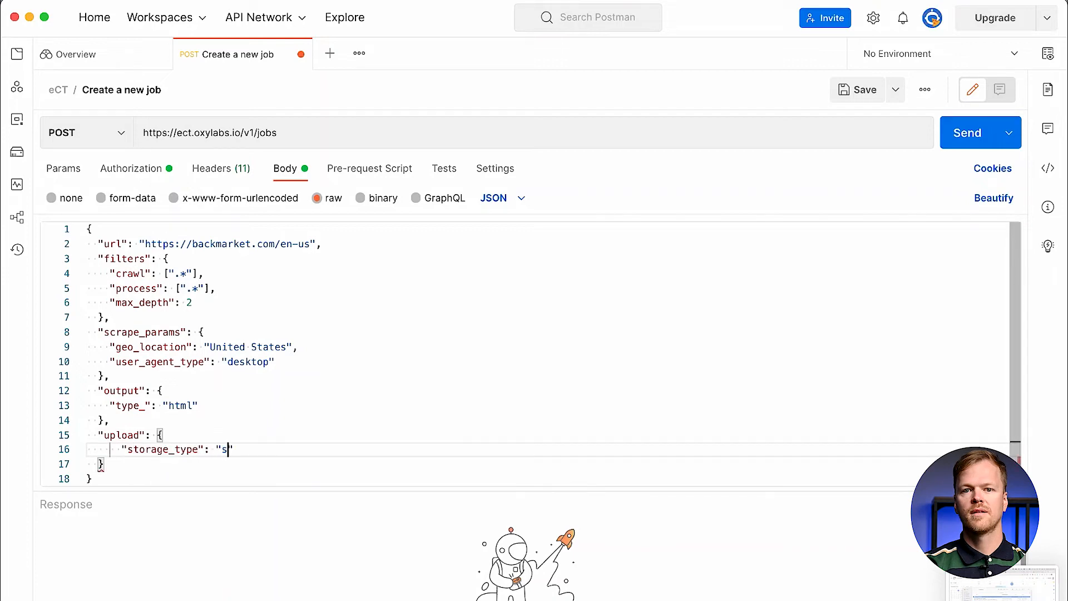
type("3\",")
type("\"storage_url\": \"s3://your_\"")
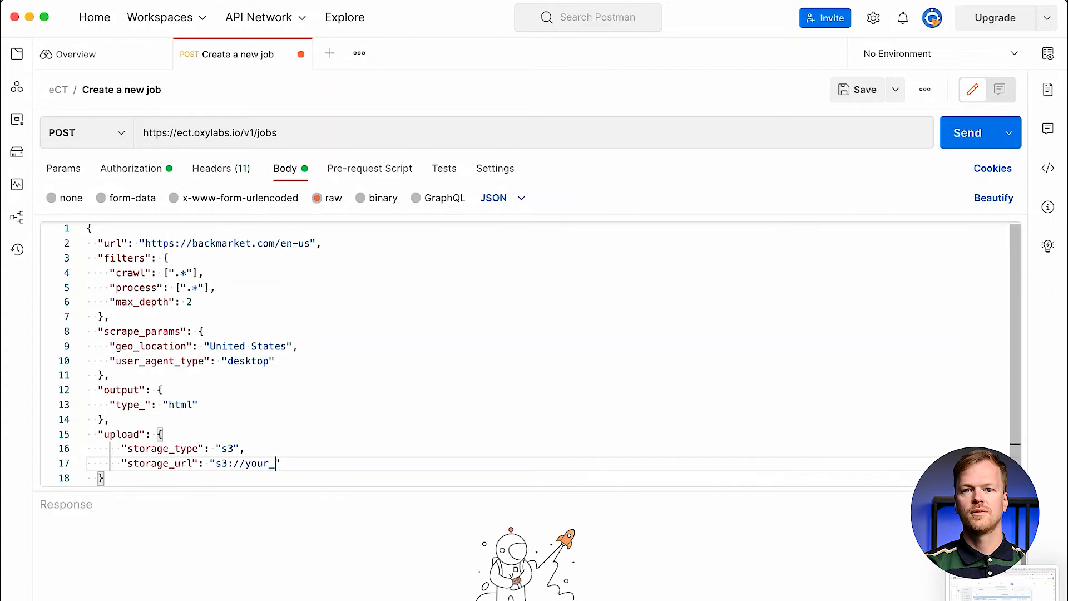
left_click(967, 133)
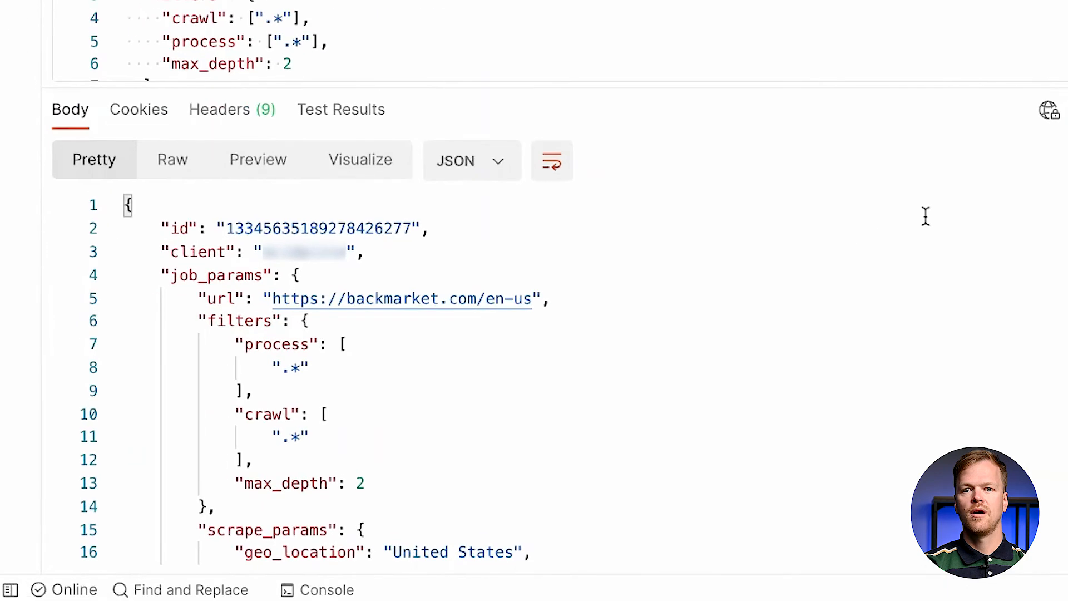
double_click(320, 228)
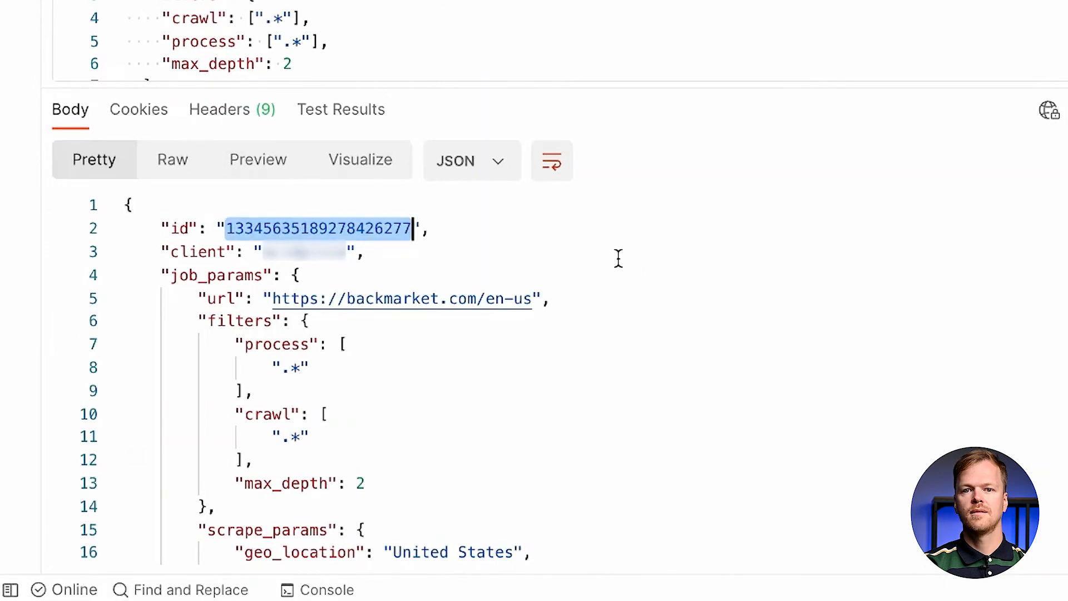
left_click(460, 459)
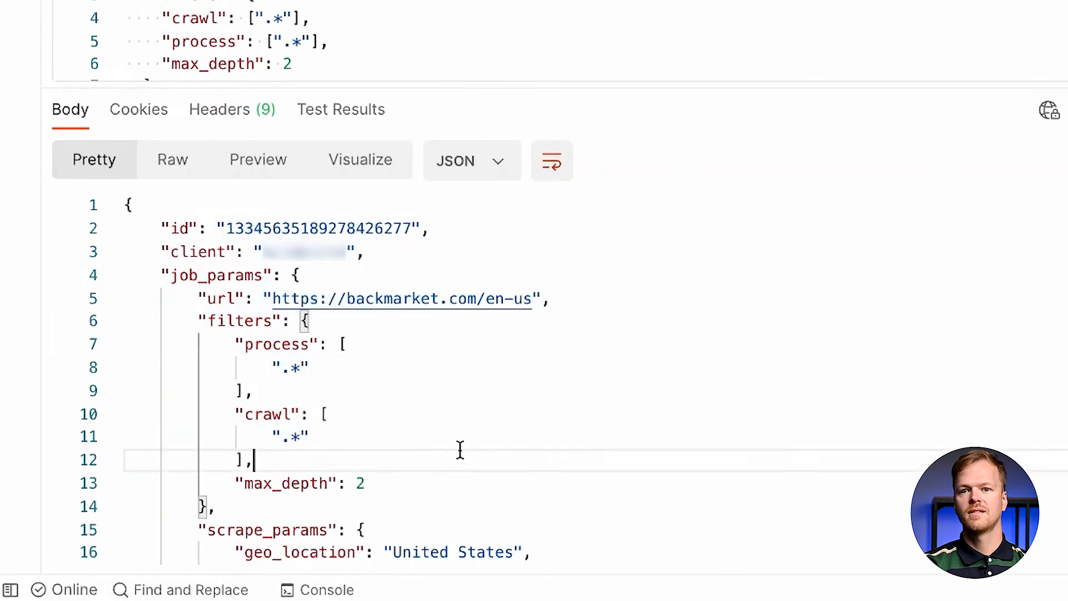
scroll("down", 3)
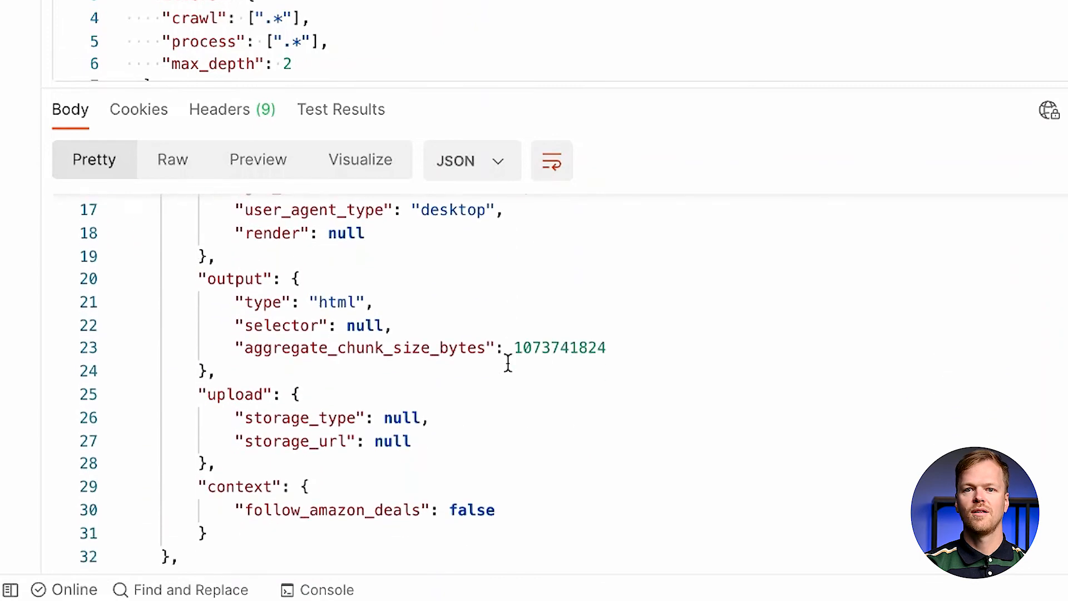
scroll("down", 3)
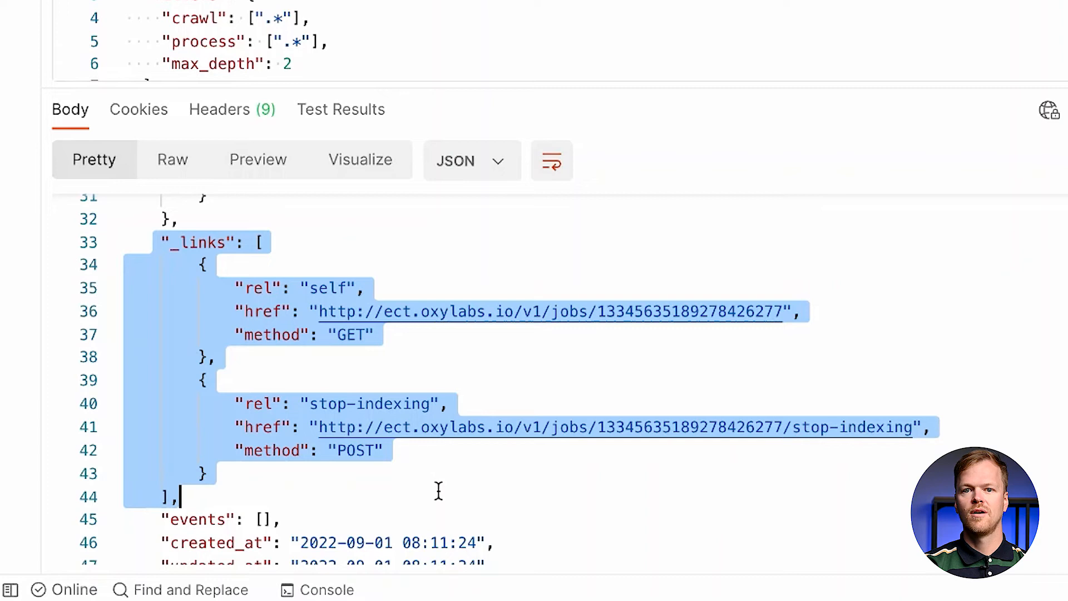
mouse_move(688, 319)
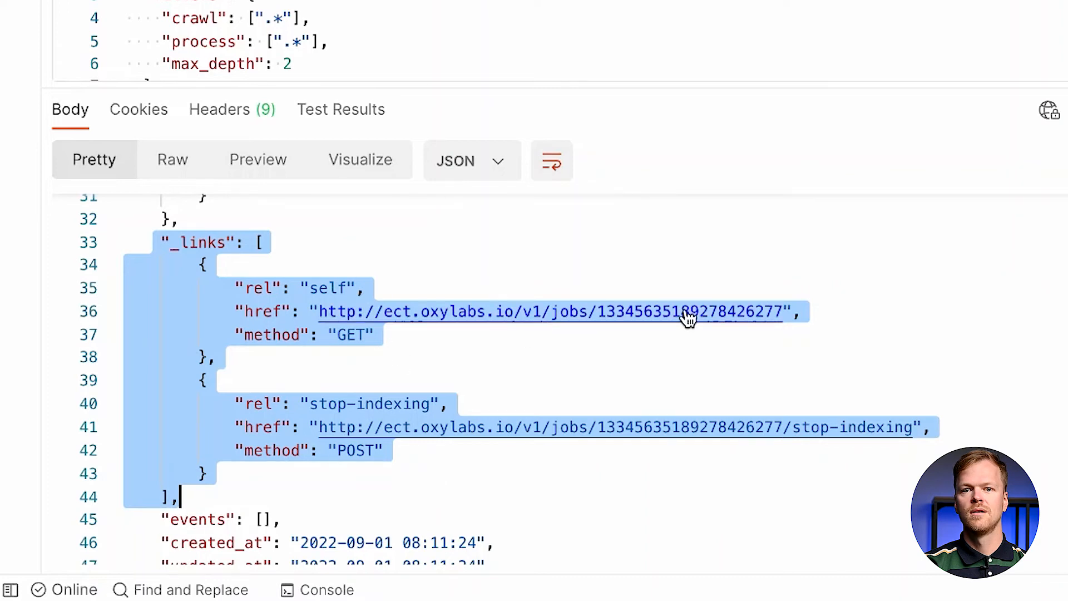
mouse_move(449, 461)
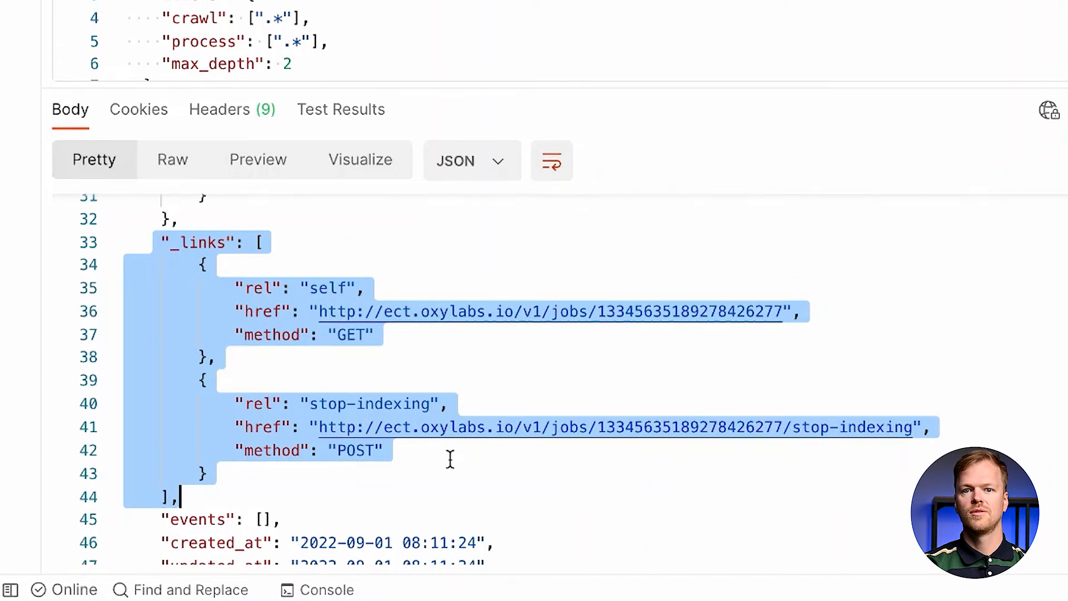
left_click(449, 458)
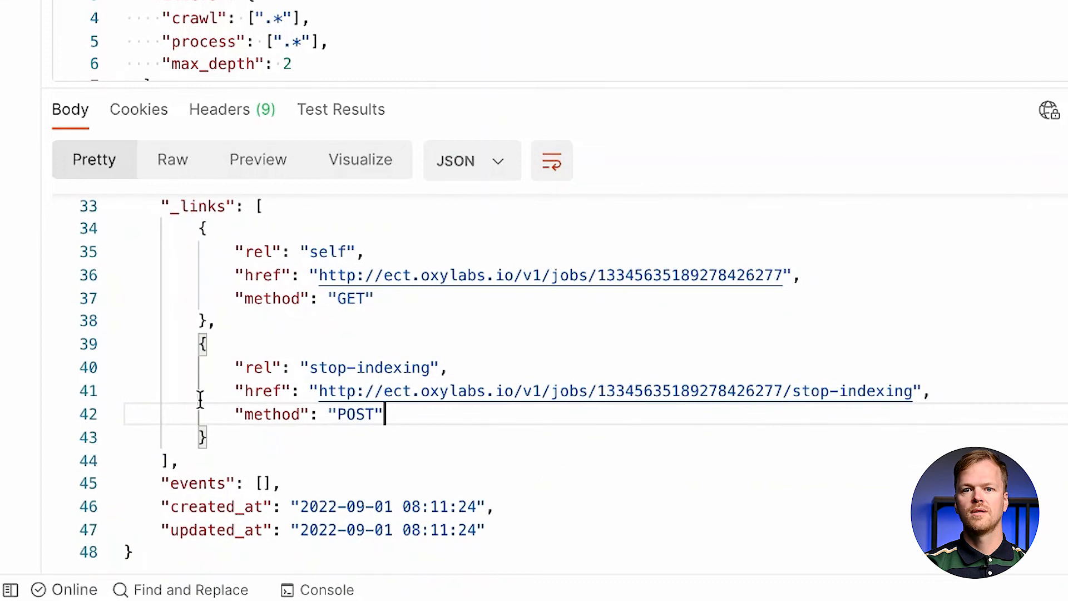